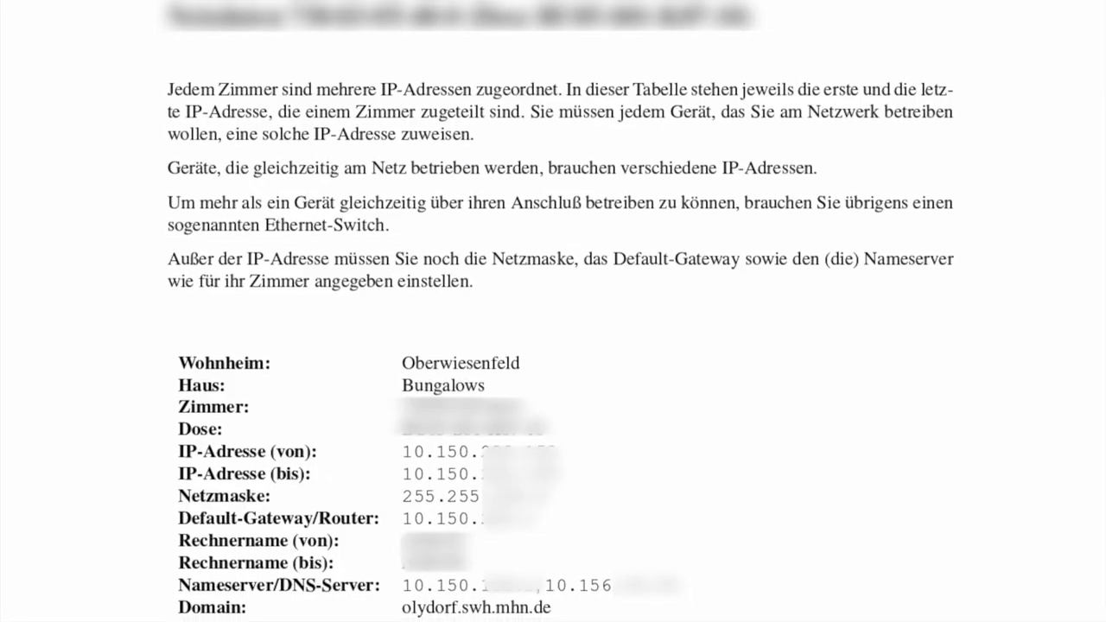
Step: Scroll the datasheet to the table with IP-Adresse, Netzmaske, Default-Gateway and Nameserver
scroll("down", 3)
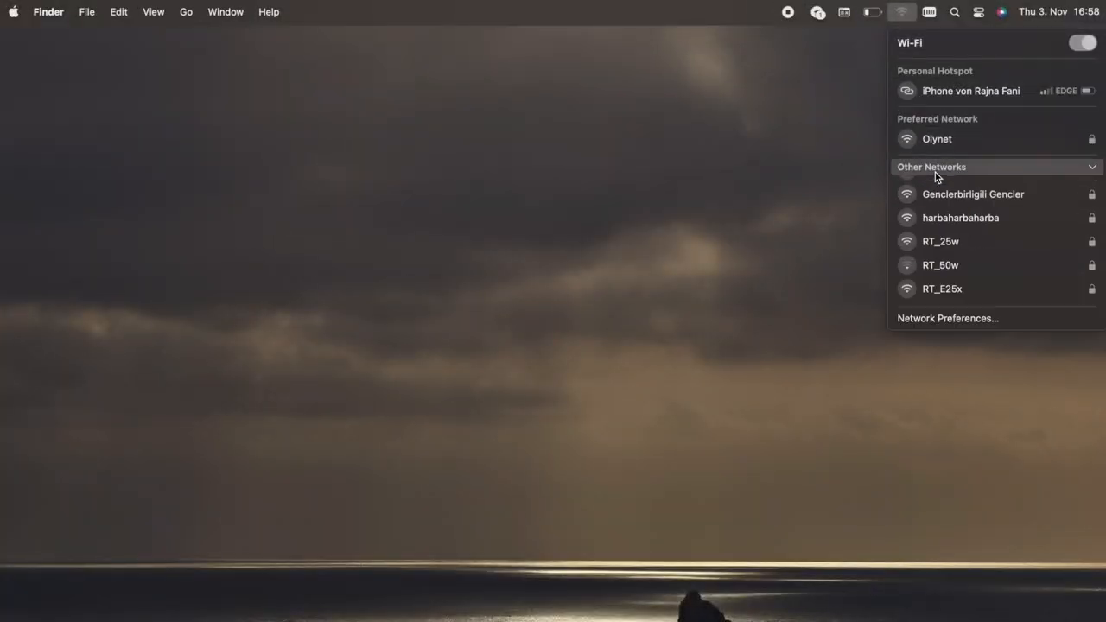
Step: Join the TP-Link_E46A network from Other Networks, entering its WPA2 password
left_click(1092, 166)
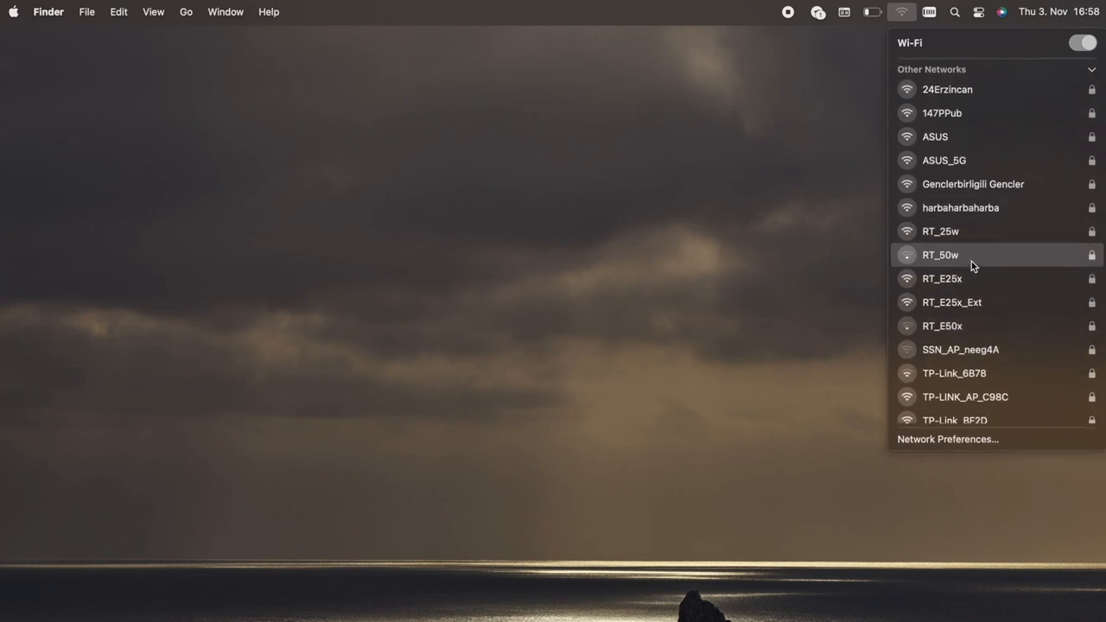
scroll("down", 3)
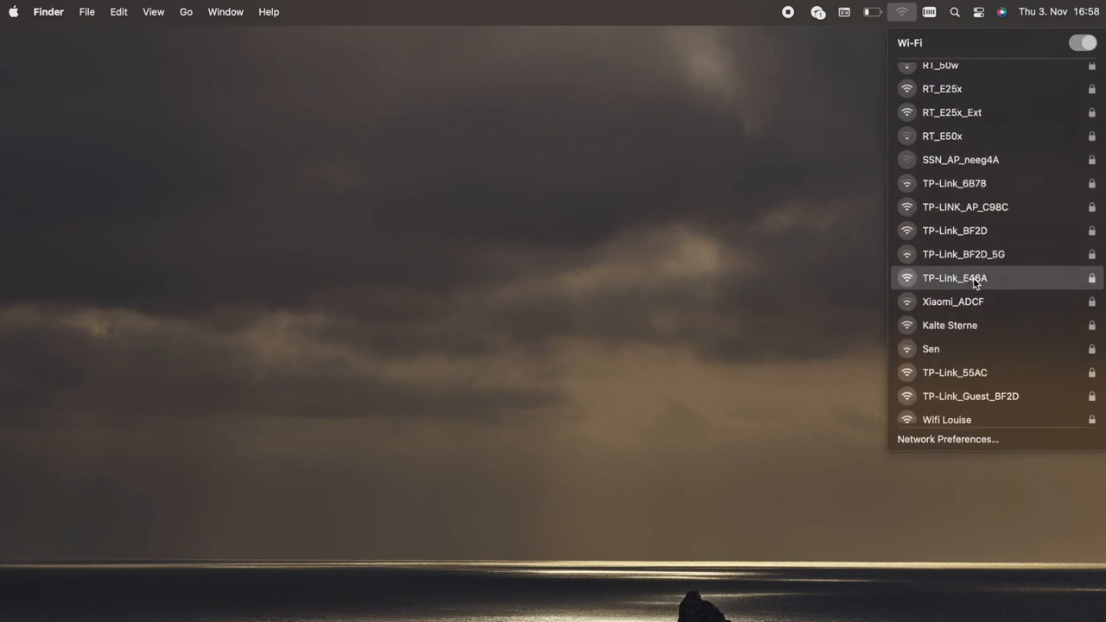
left_click(954, 277)
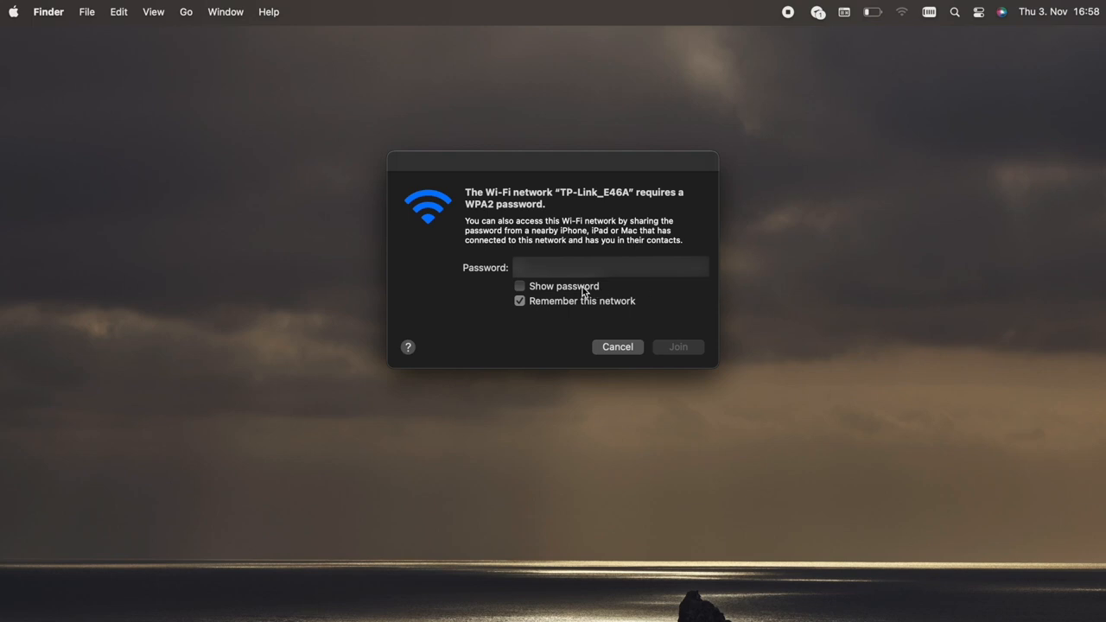
left_click(519, 286)
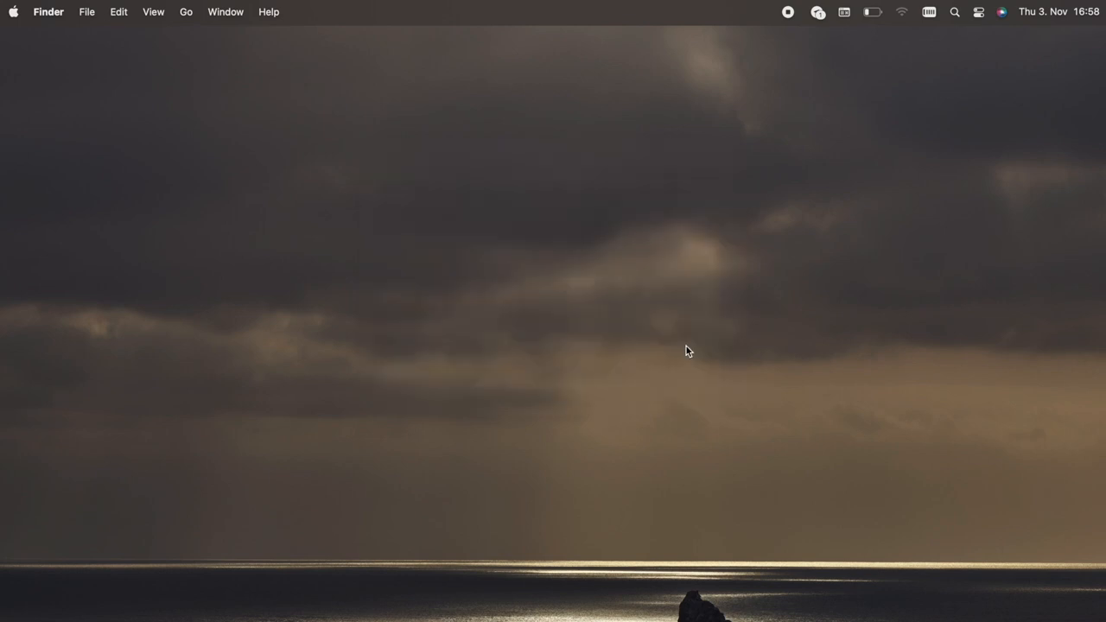
mouse_move(907, 36)
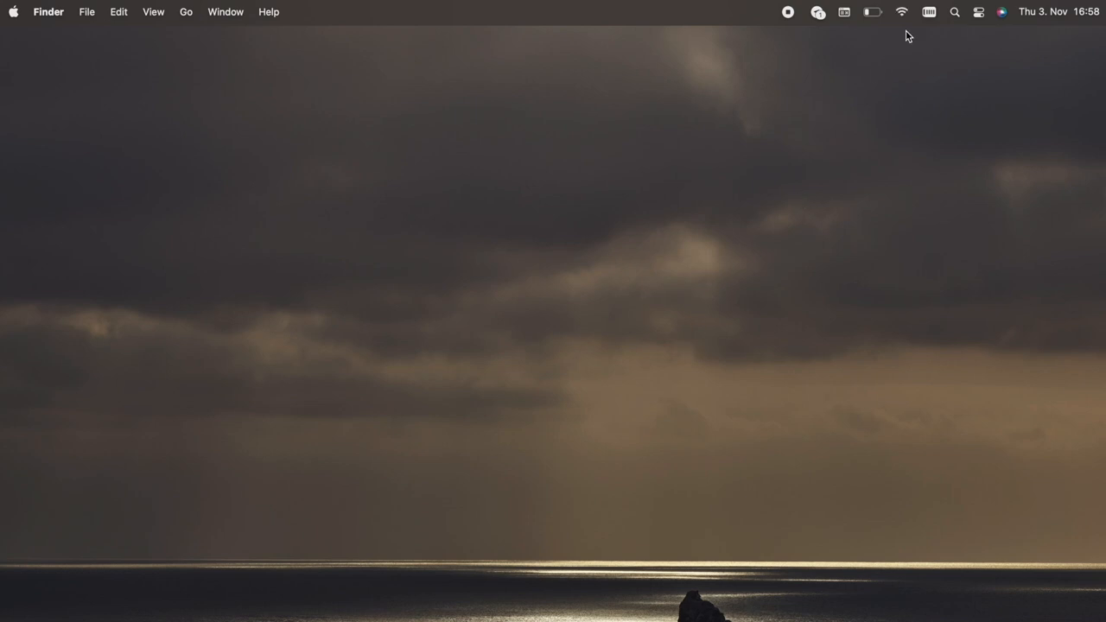
Step: Log in at tplinkwifi.net as admin with the saved admin password
left_click(901, 12)
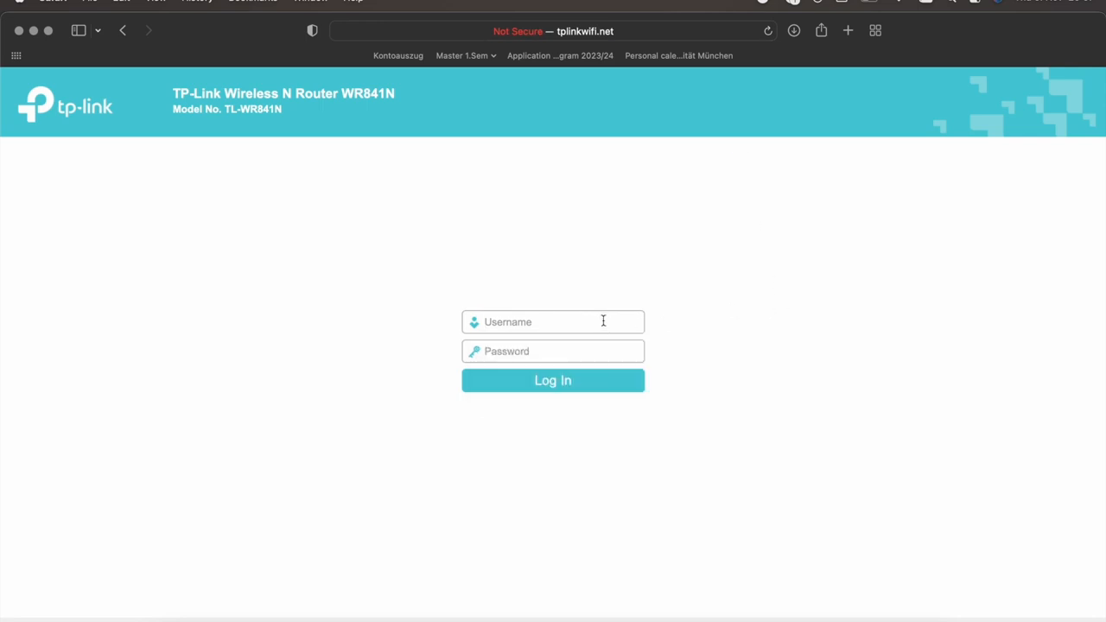
type("a")
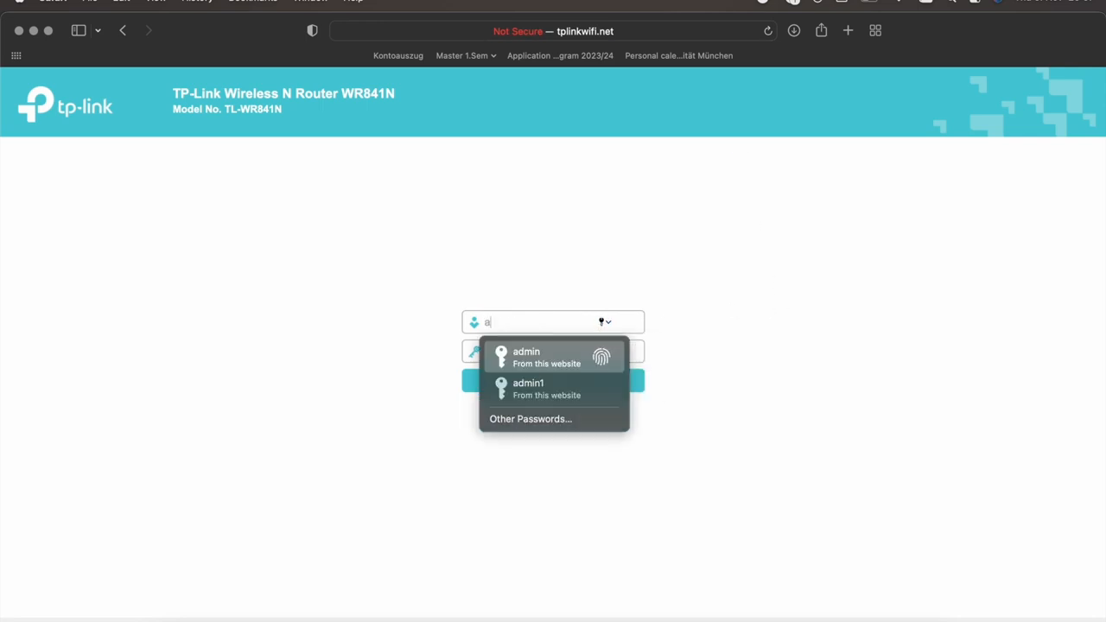
type("dmin")
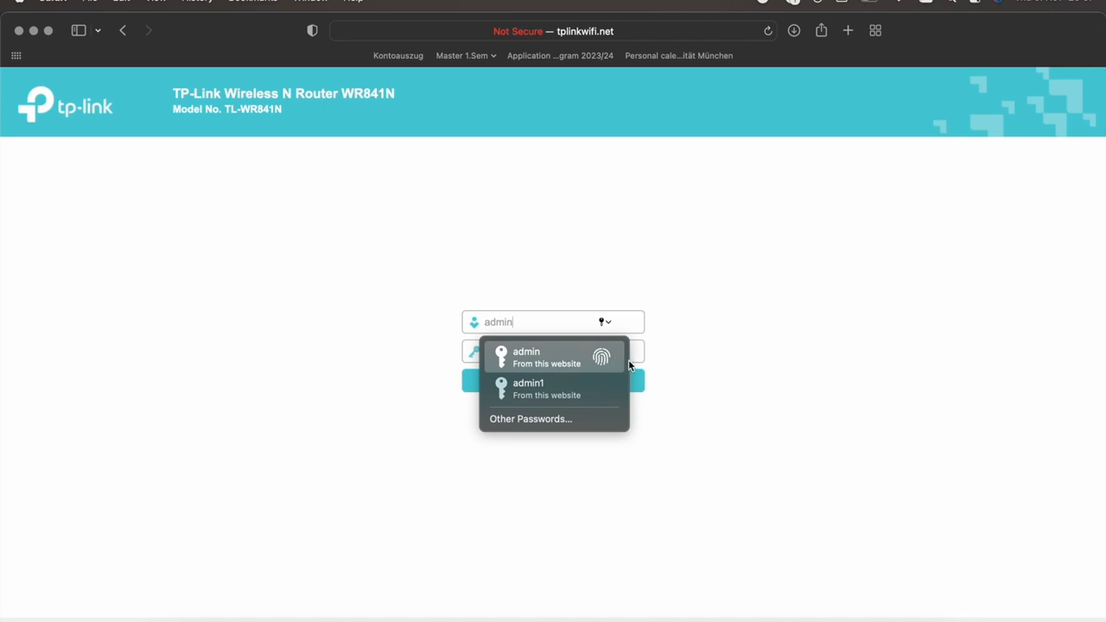
left_click(553, 351)
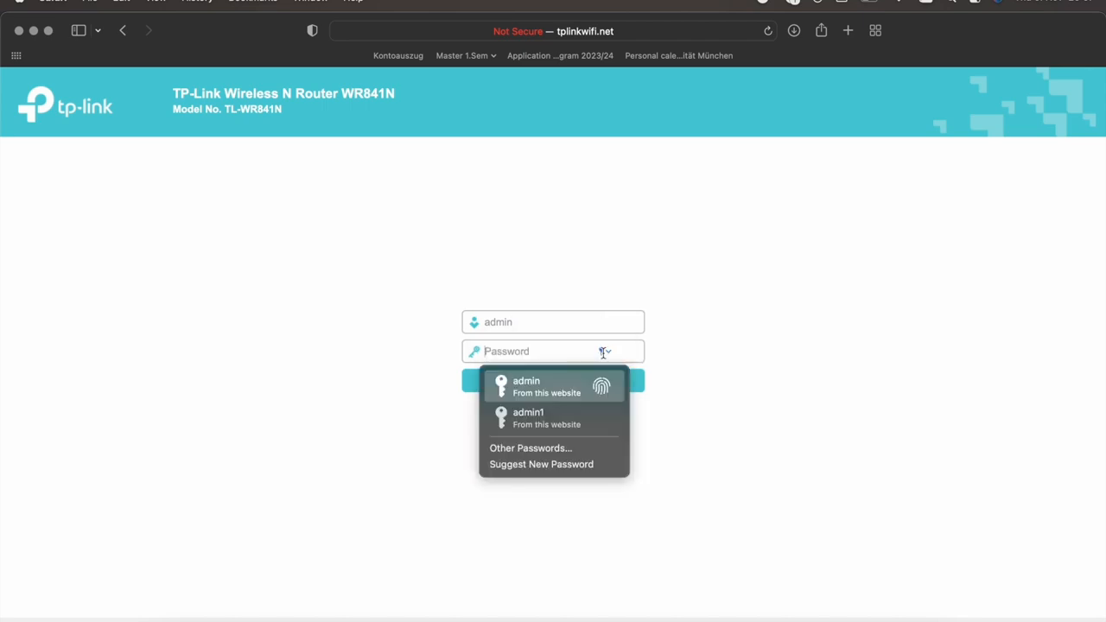
left_click(526, 381)
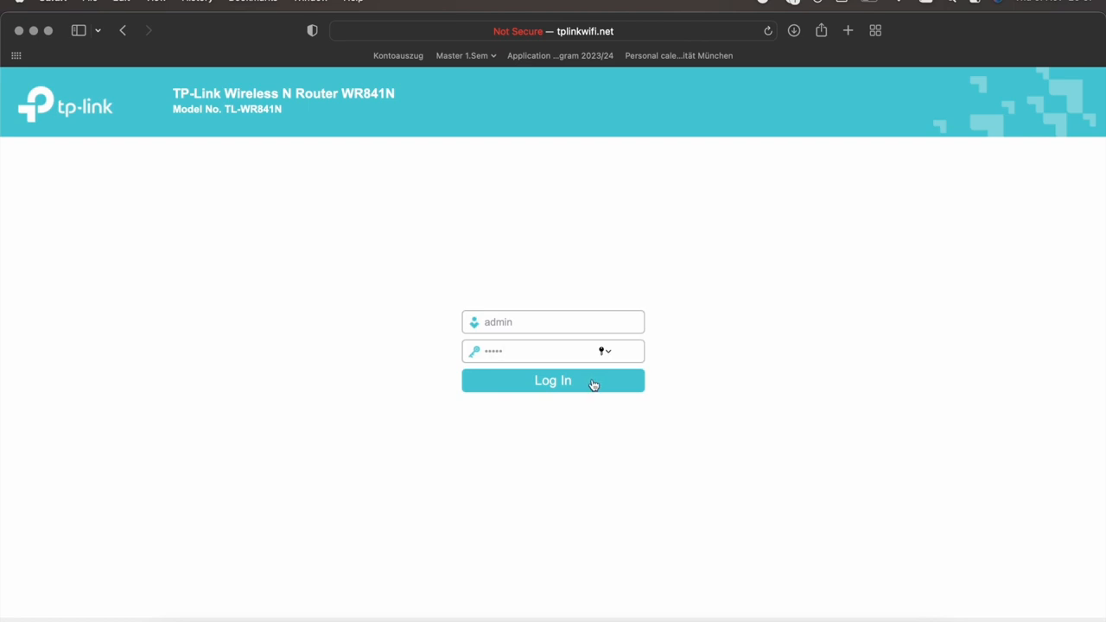
left_click(552, 380)
type("2")
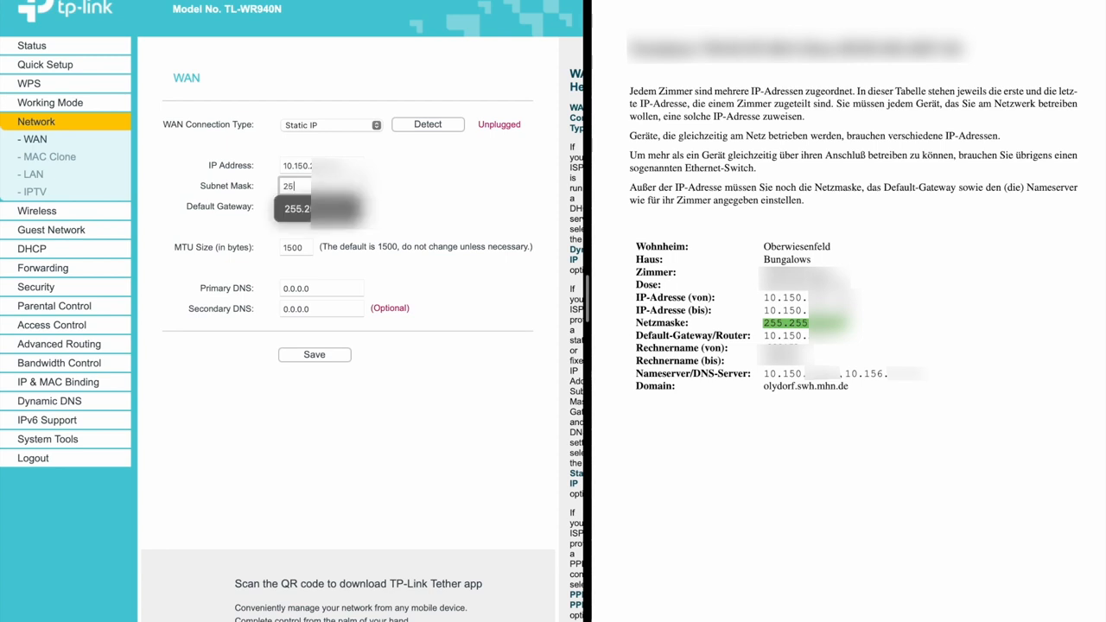
Step: Enter the datasheet's IP address, subnet mask and default gateway on the Static IP WAN page
type("5.25")
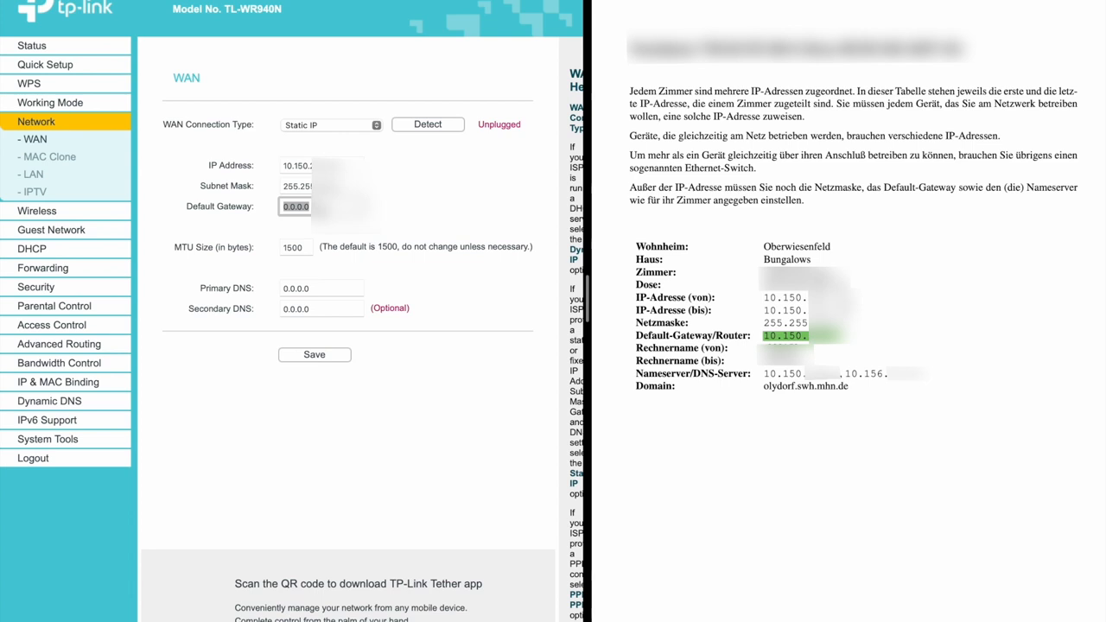
type("10.15")
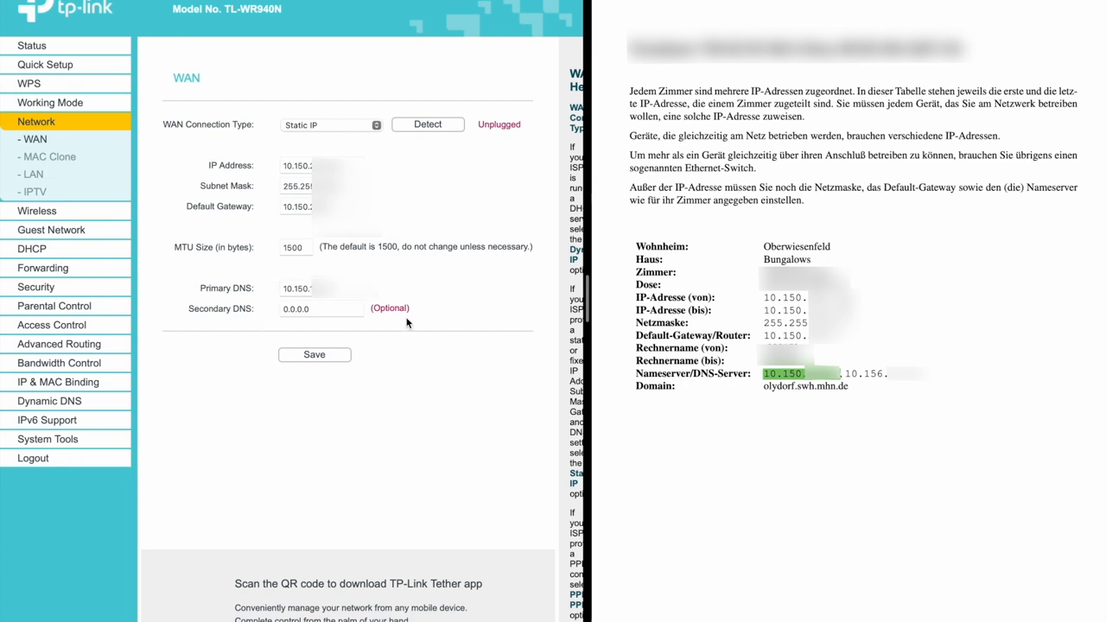
Step: Set Secondary DNS to 8.8.8.8 and save the Static IP WAN settings
left_click(321, 308)
type("8.8.8.8")
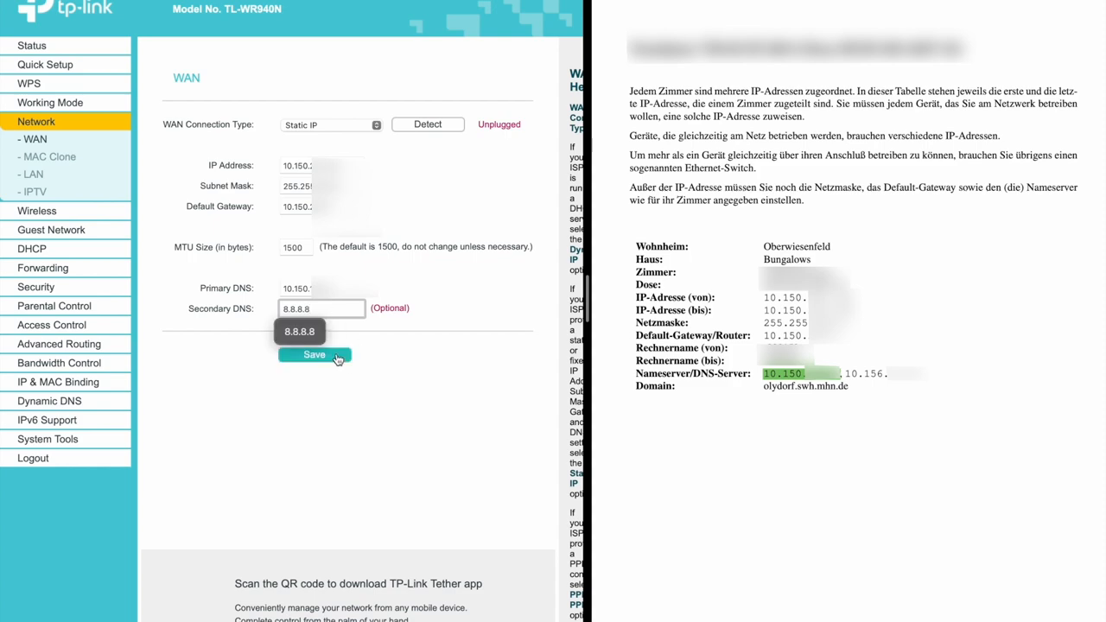
left_click(313, 354)
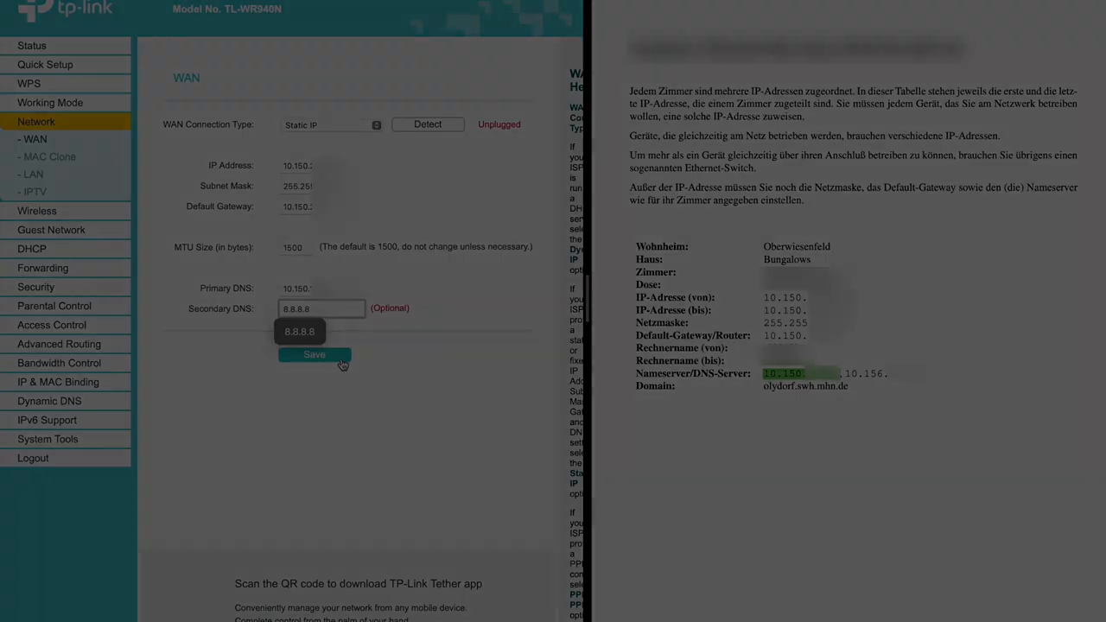